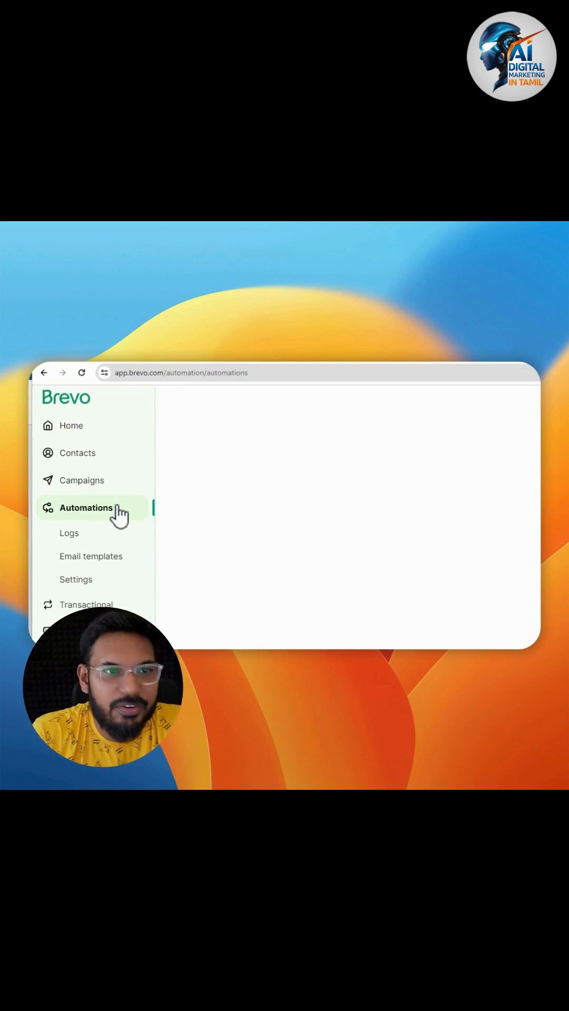
- Show the Automations list with workflows like 'NEw' and 'Page Visit'
left_click(85, 507)
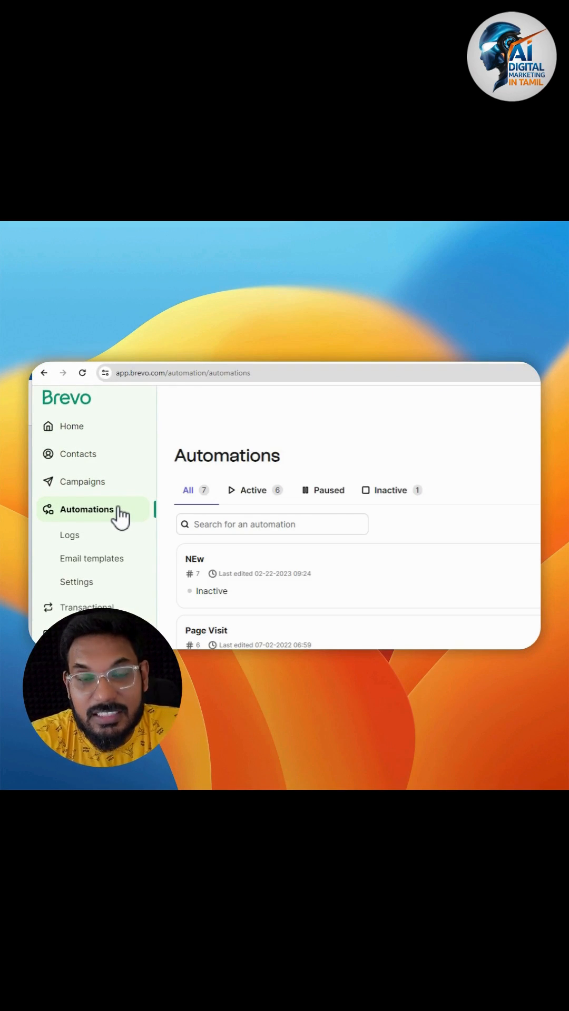